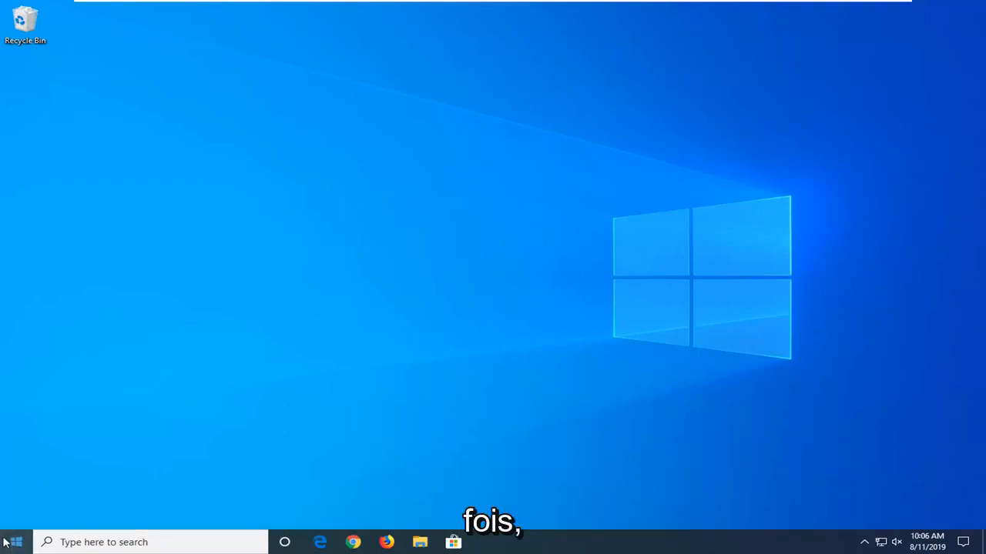
- Search the Start menu for wsreset and run it to clear the Store cache
click(9, 542)
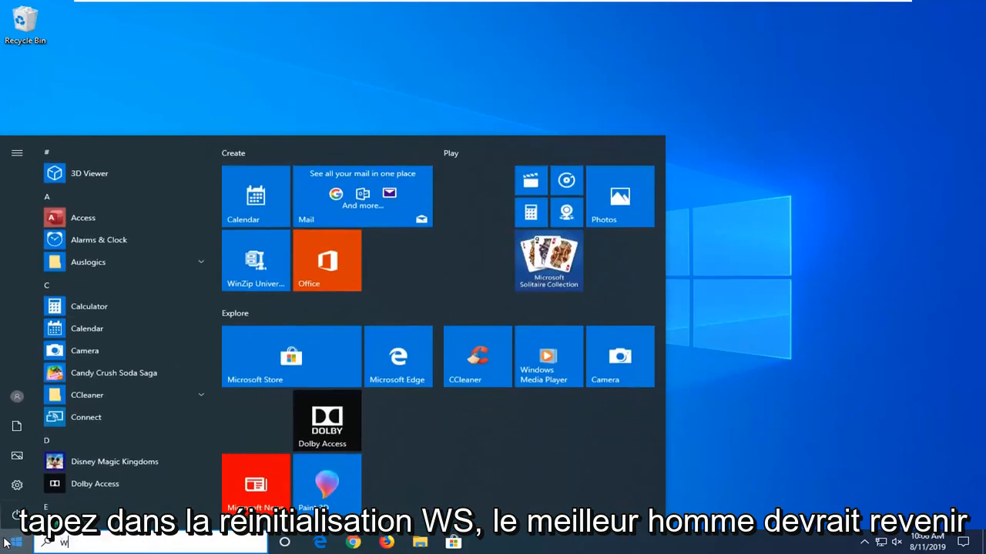
text(sreset)
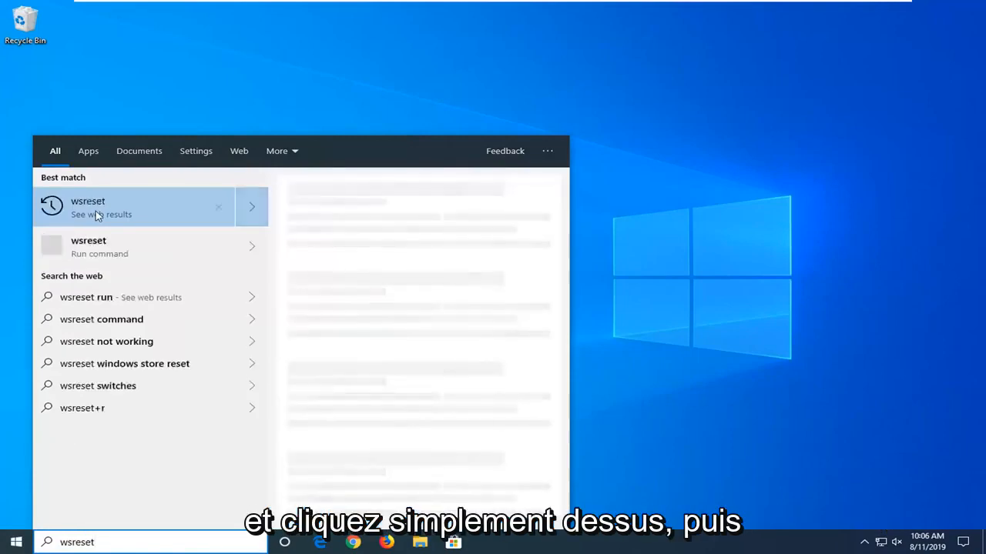
click(92, 207)
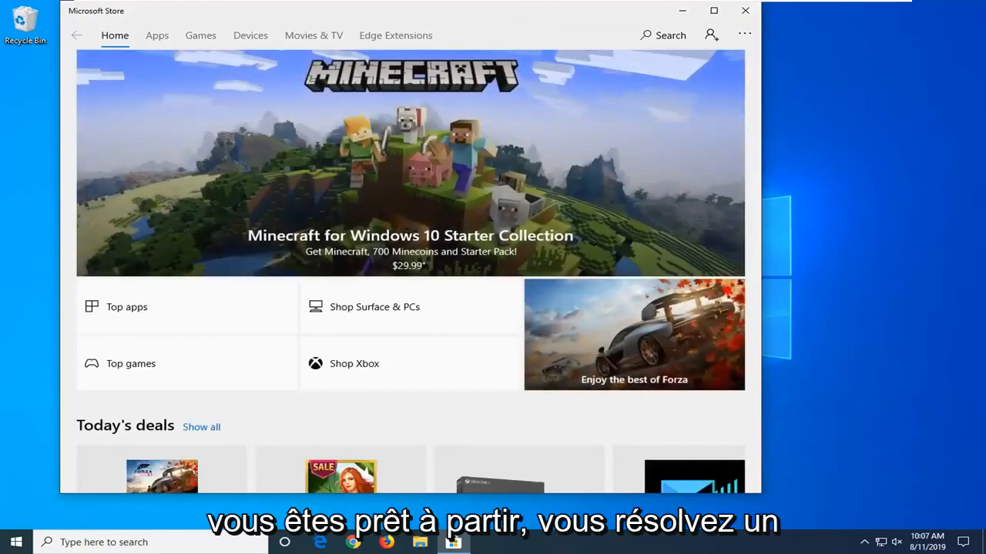
- Close Microsoft Store and launch Windows PowerShell as administrator, approving the UAC prompt
click(741, 11)
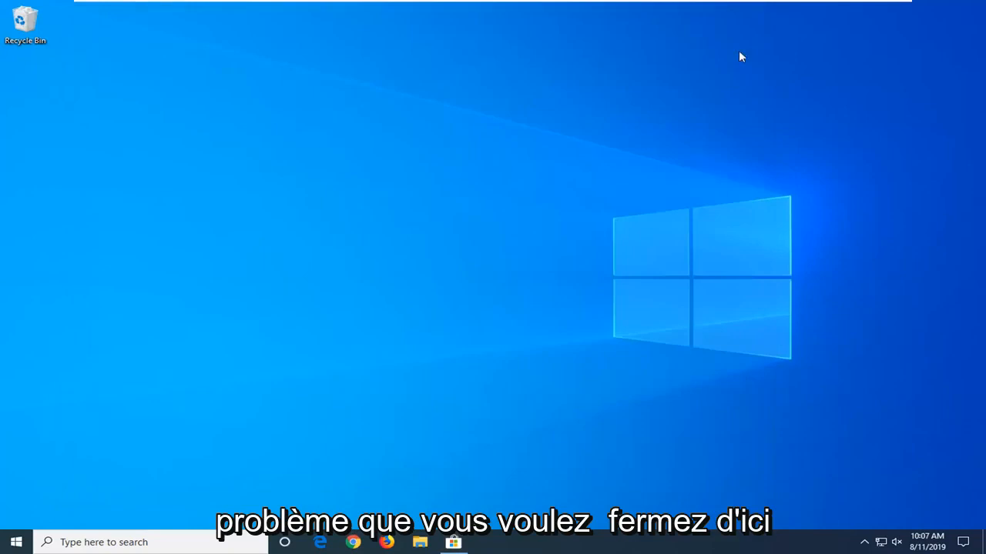
click(14, 543)
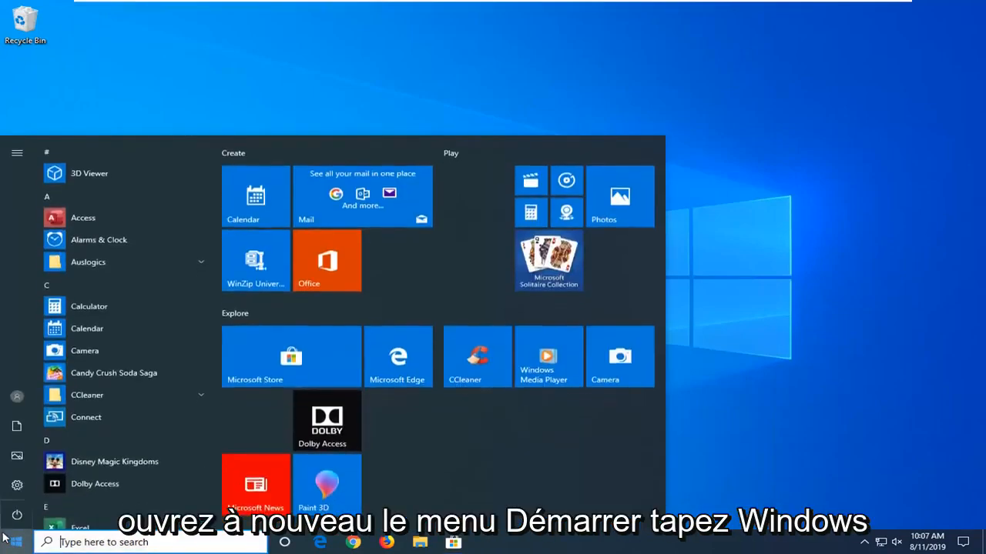
text(windows power)
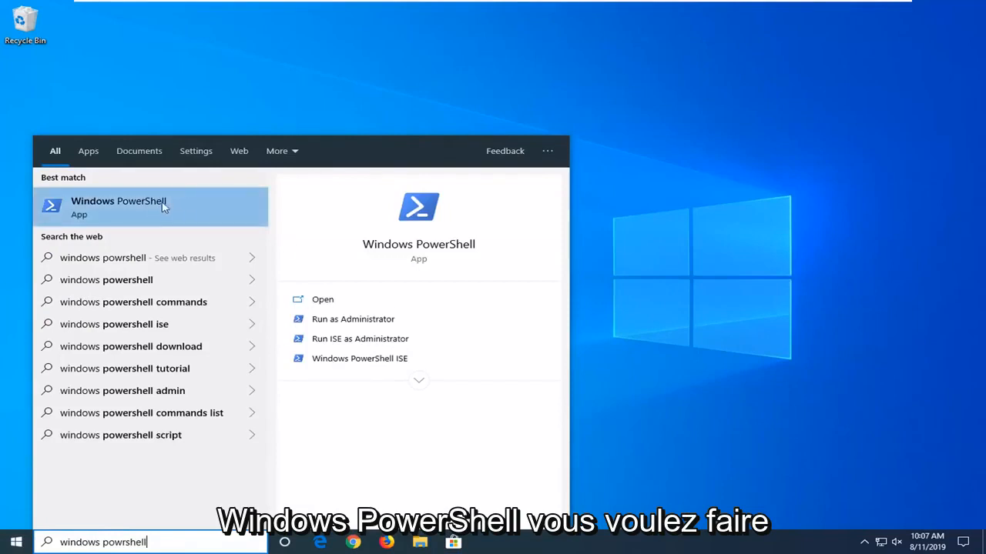
mouse_move(191, 222)
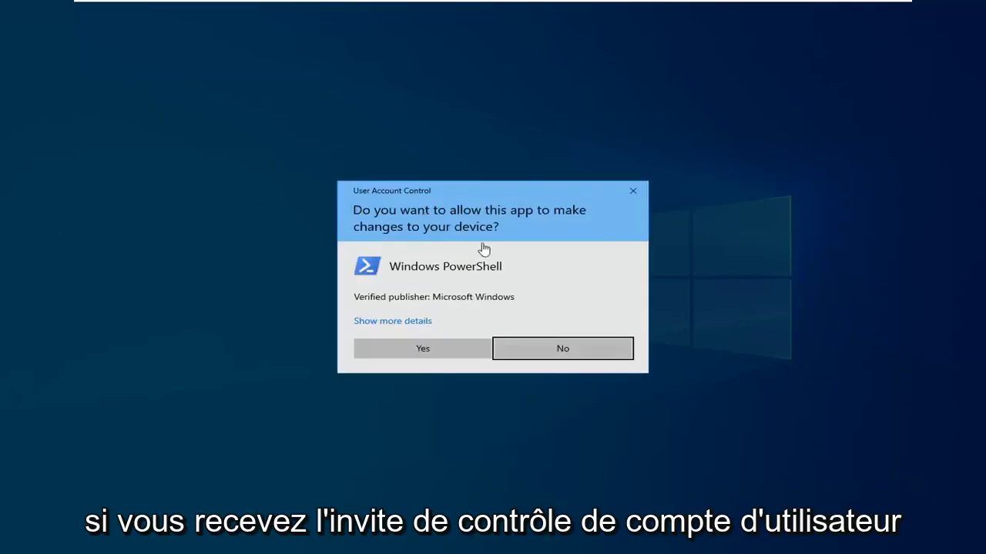
click(422, 348)
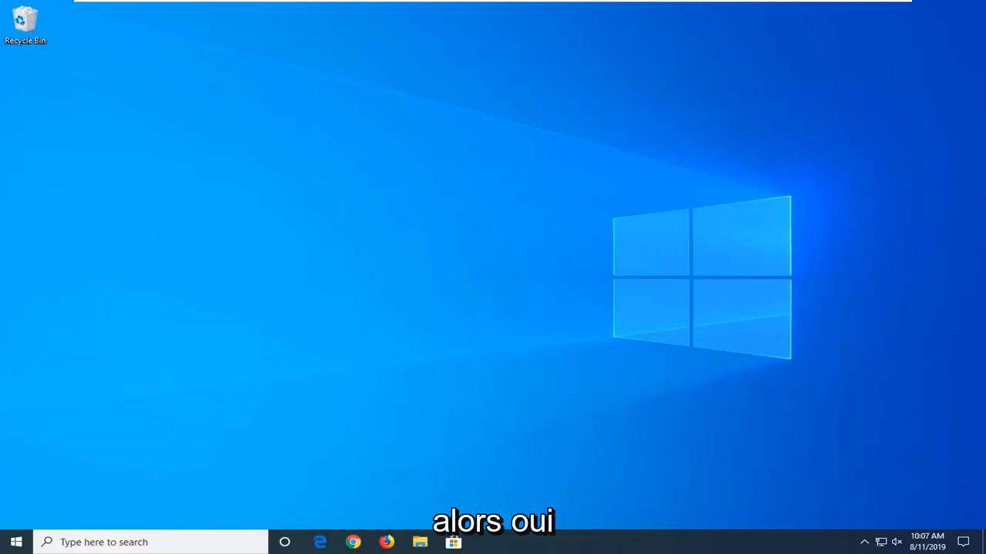
- Paste and run the Get-AppXPackage Store re-registration command, then close PowerShell
click(482, 543)
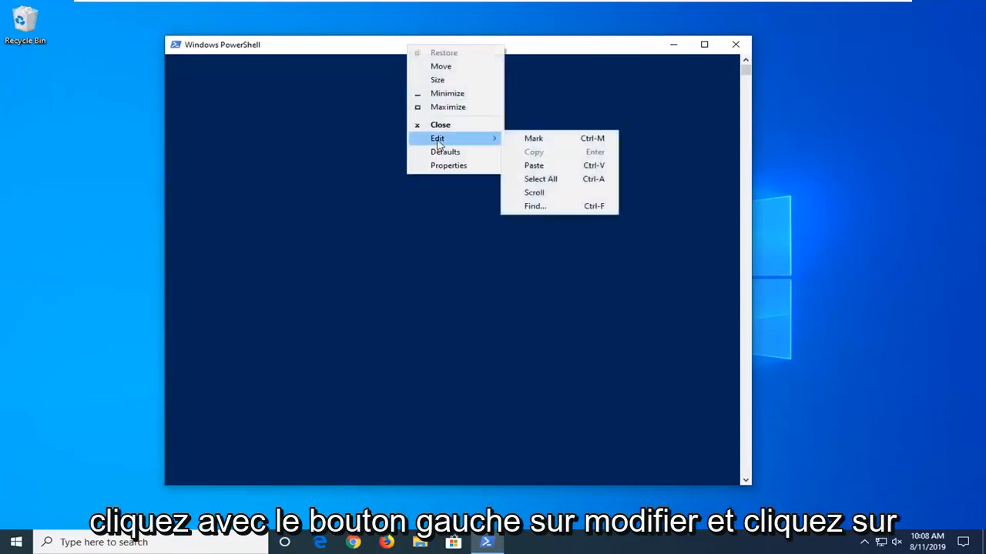
click(534, 165)
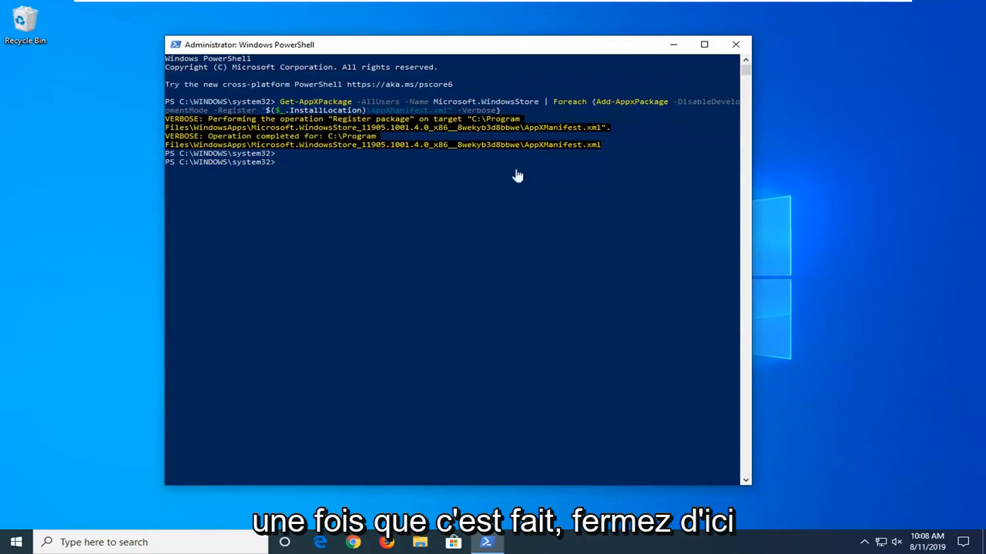
click(734, 44)
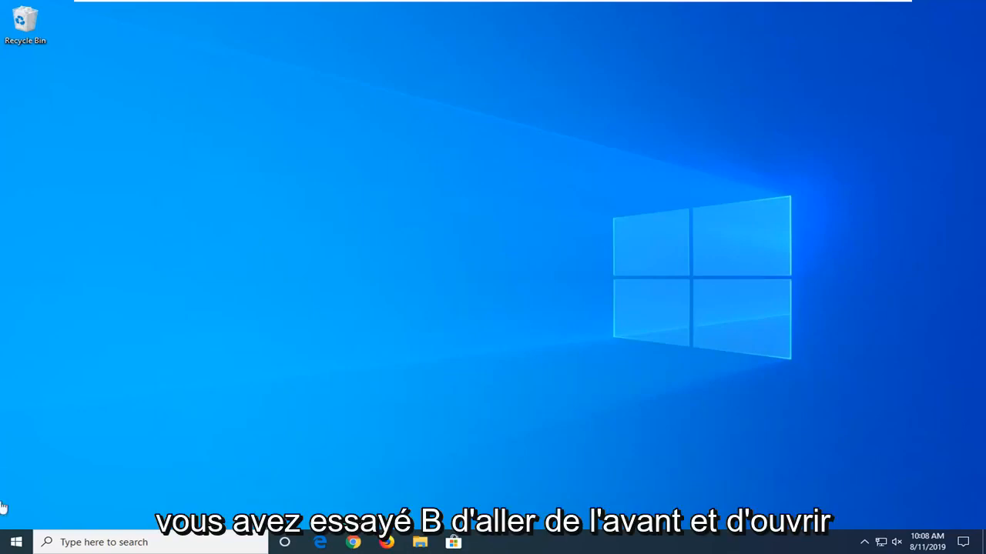
- Search the Start menu for 'settings' and launch the Settings app
click(16, 542)
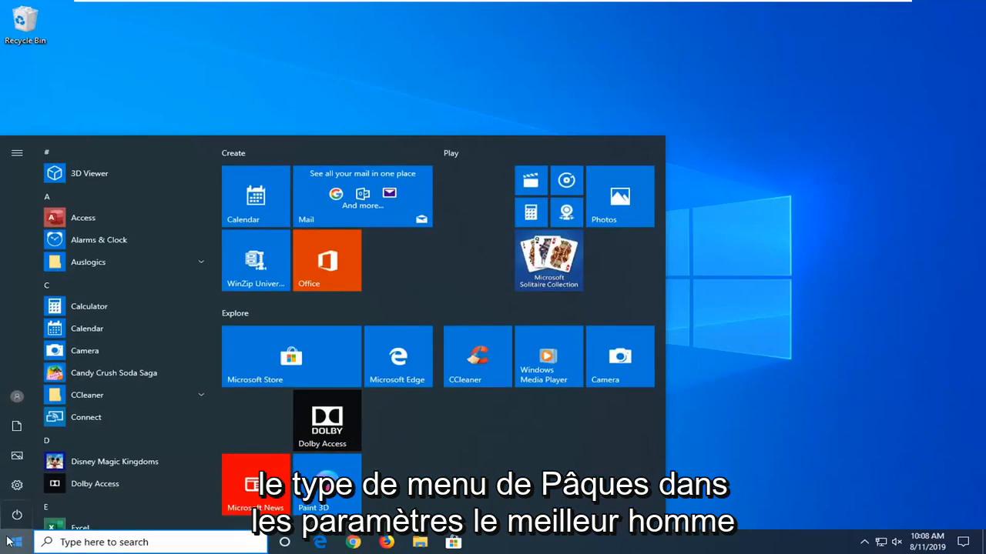
text(settings)
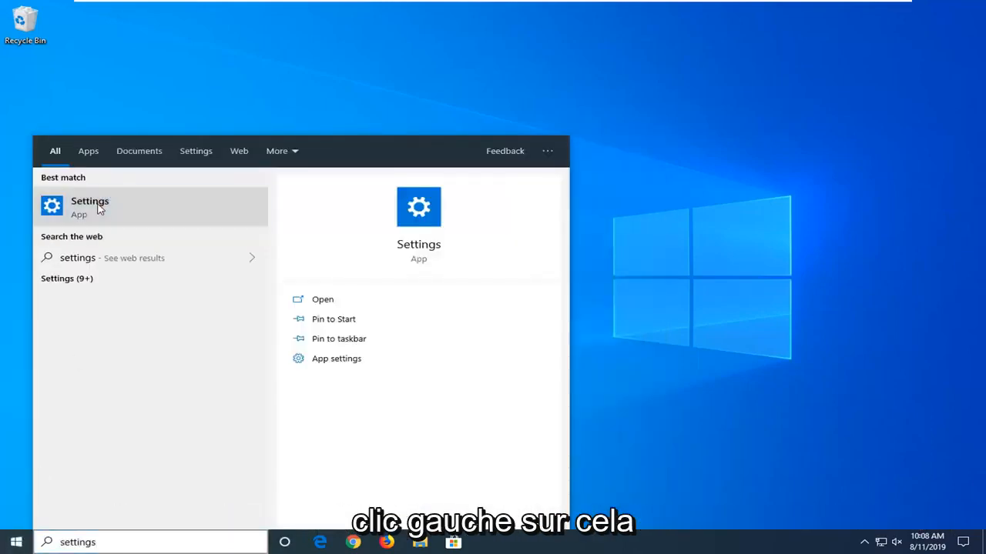
click(90, 201)
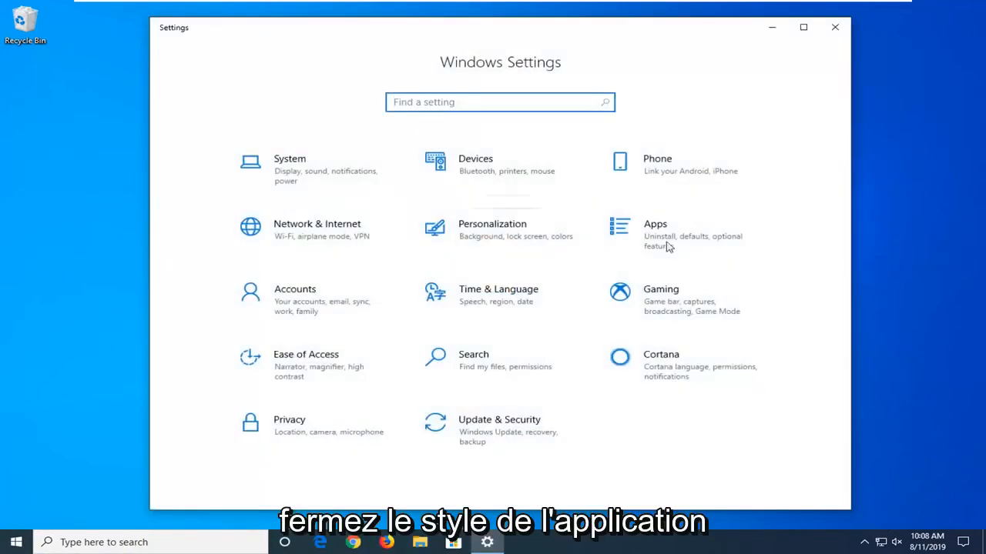
mouse_move(691, 246)
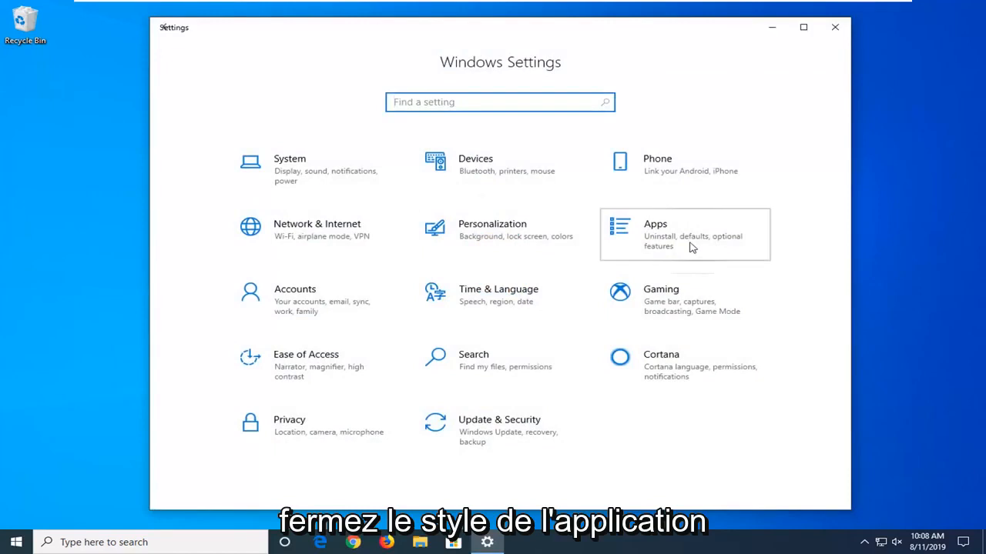
- In Apps, search 'Microsoft store' and open its Advanced options
click(684, 234)
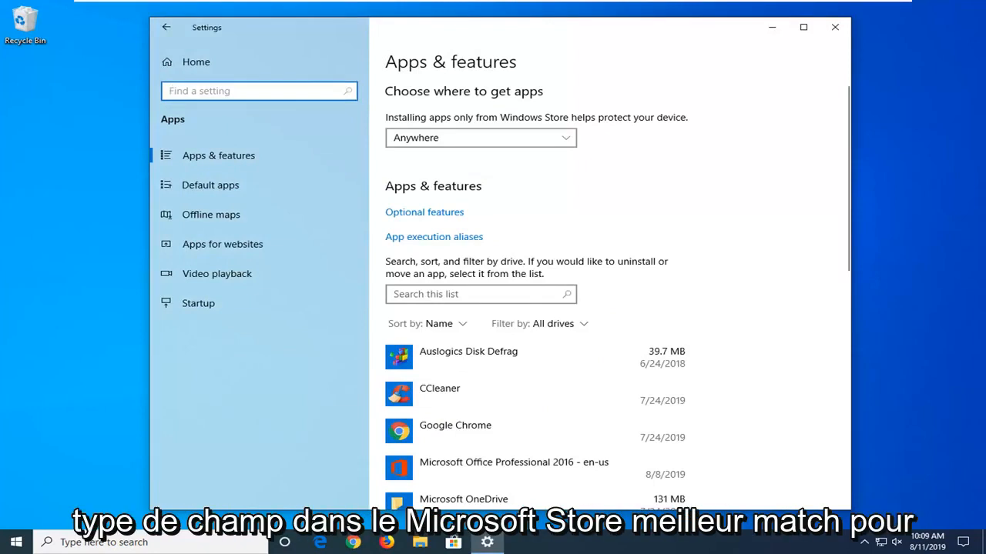
text(Microsoft store)
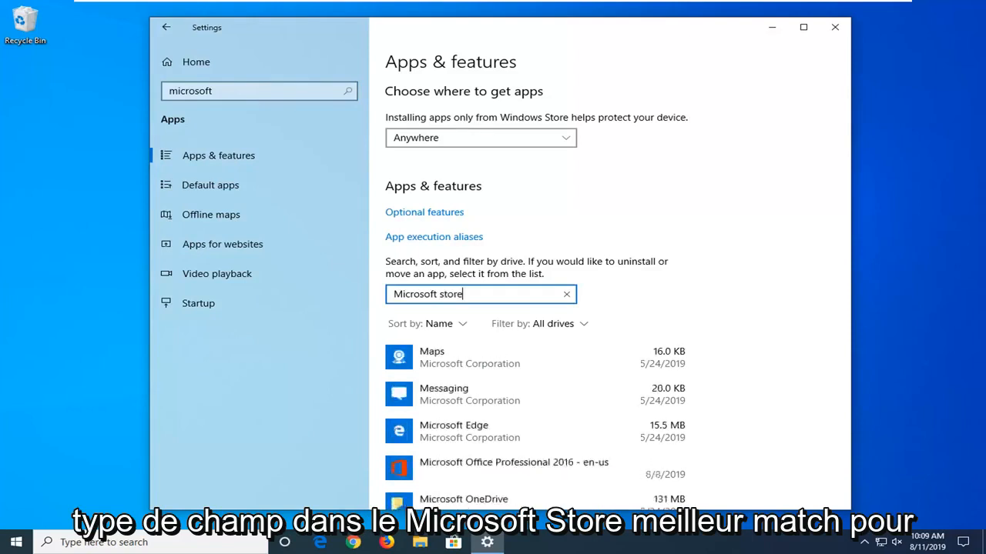
mouse_move(469, 401)
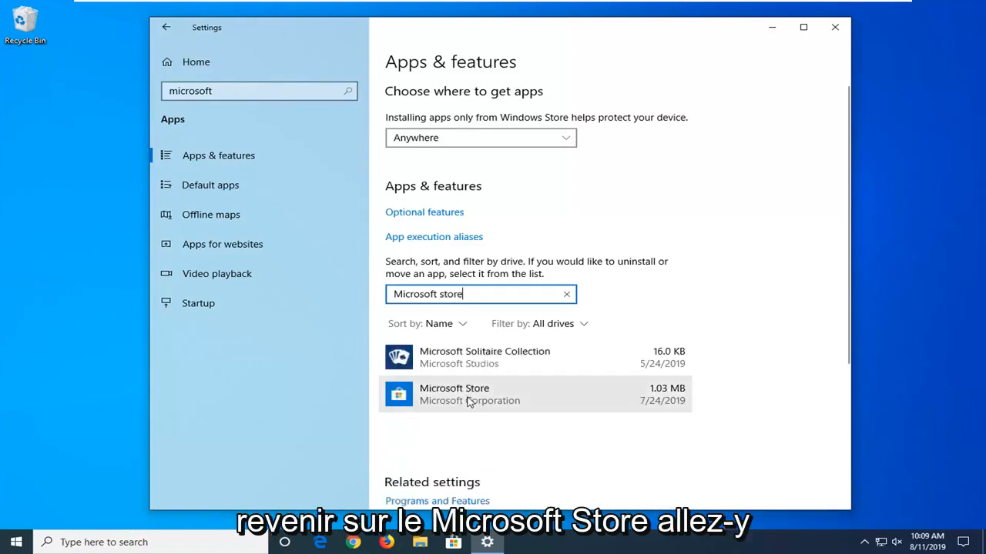
click(469, 394)
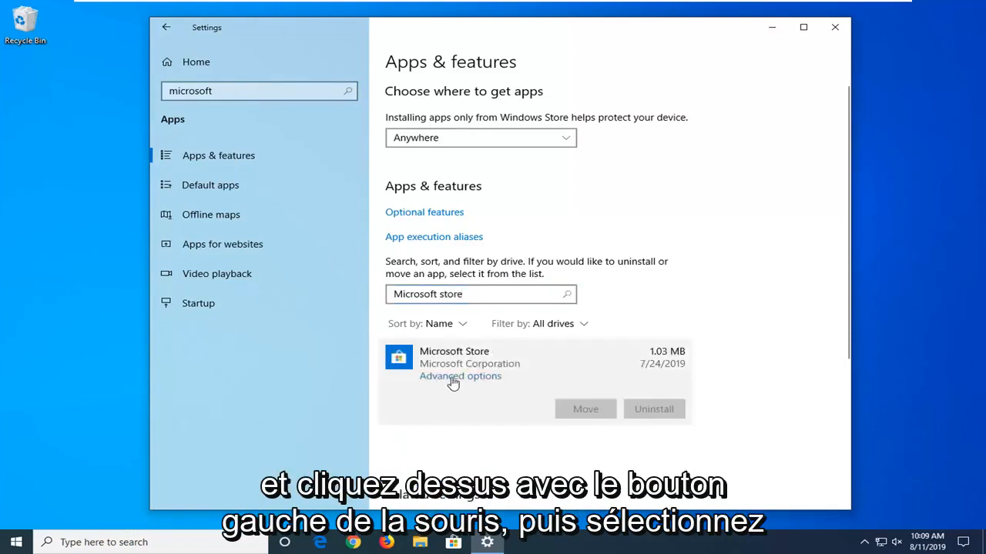
click(460, 376)
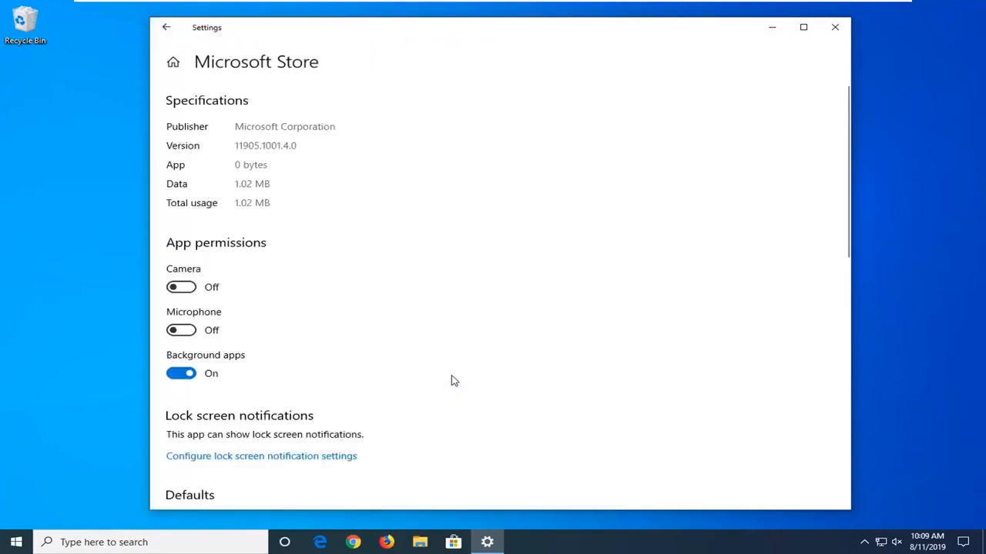
- Reset Microsoft Store, confirm the reset, and close Settings after the checkmark appears
scroll(down, 3)
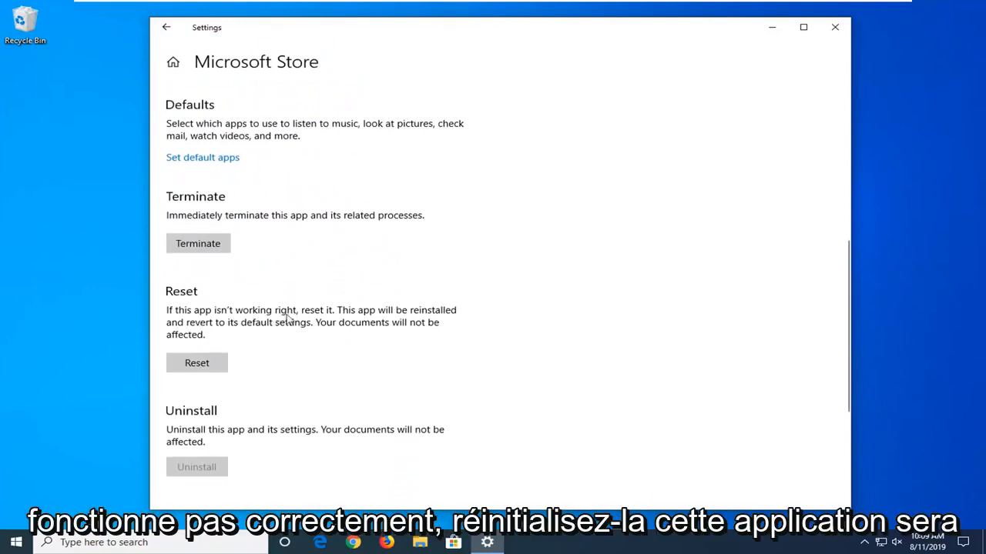
mouse_move(217, 336)
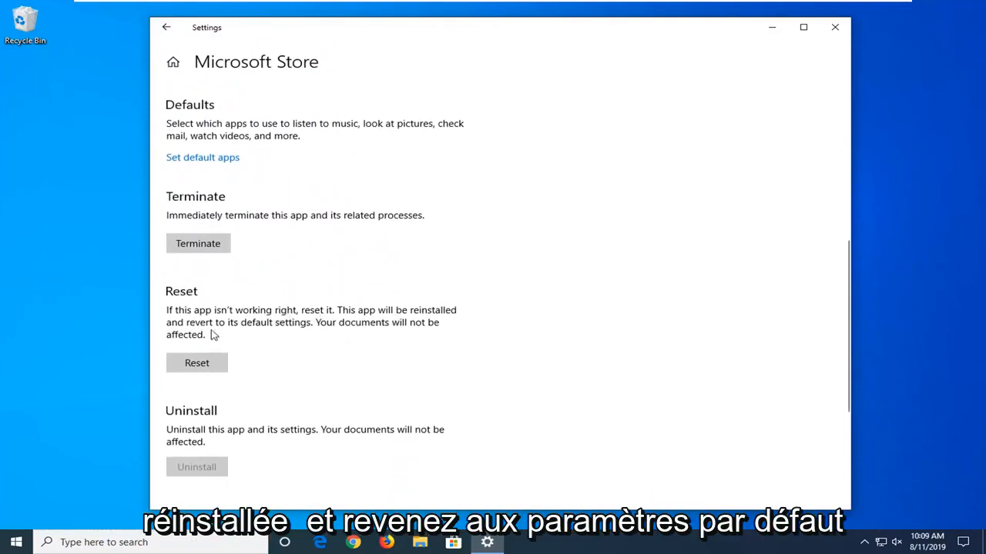
mouse_move(358, 333)
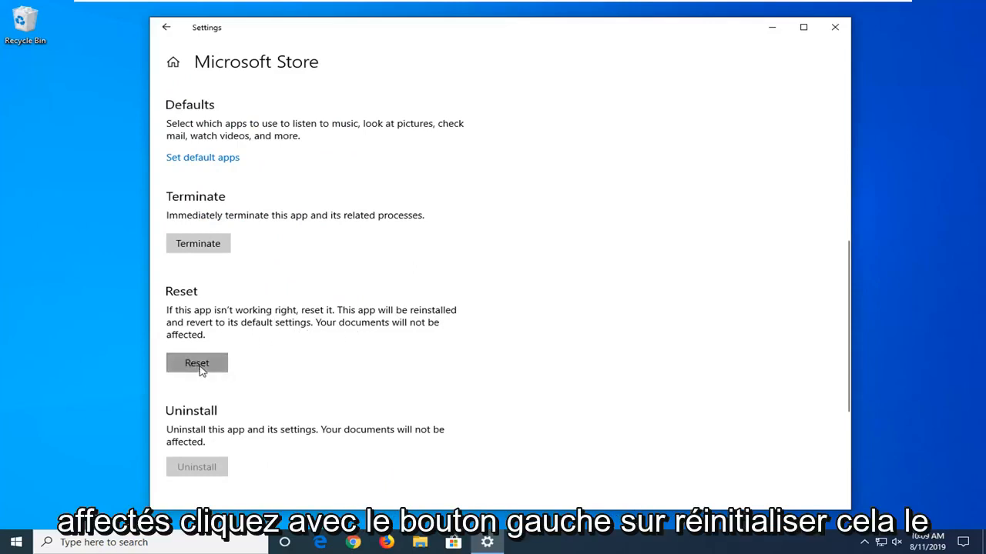
click(197, 363)
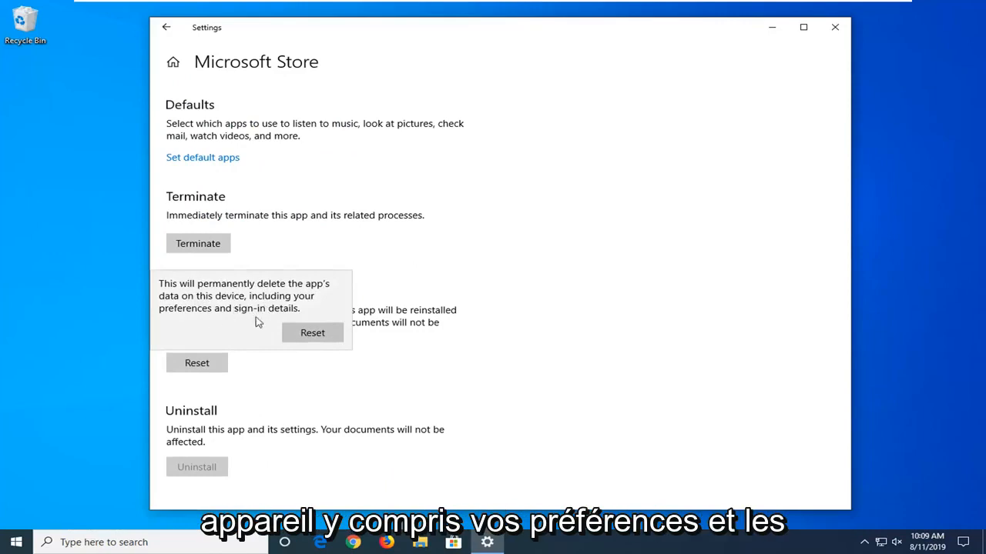
click(312, 332)
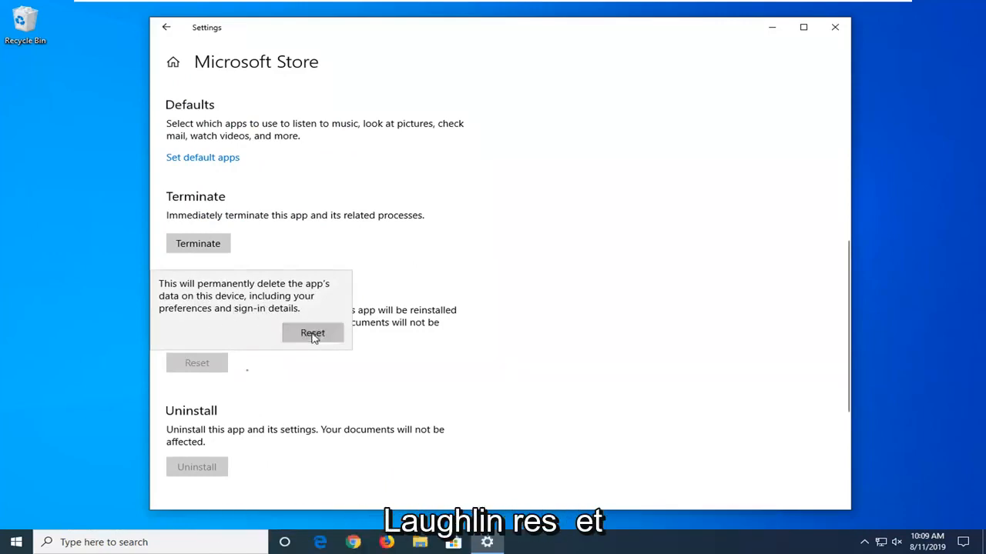
click(312, 333)
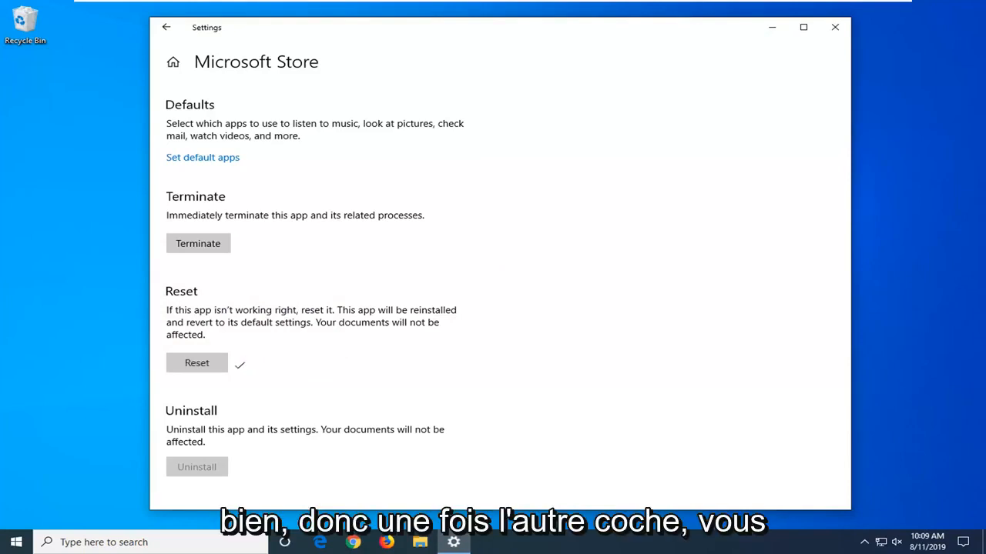
click(834, 27)
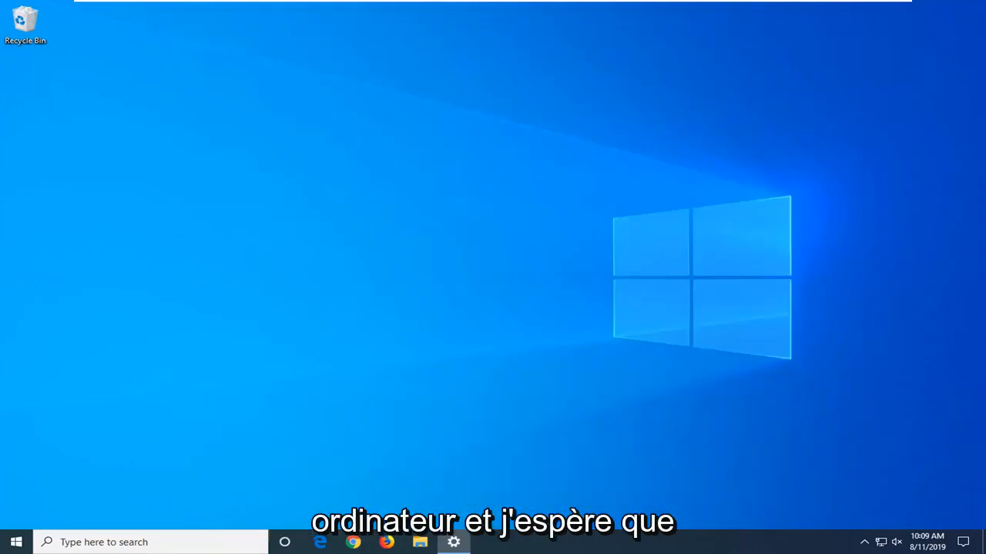